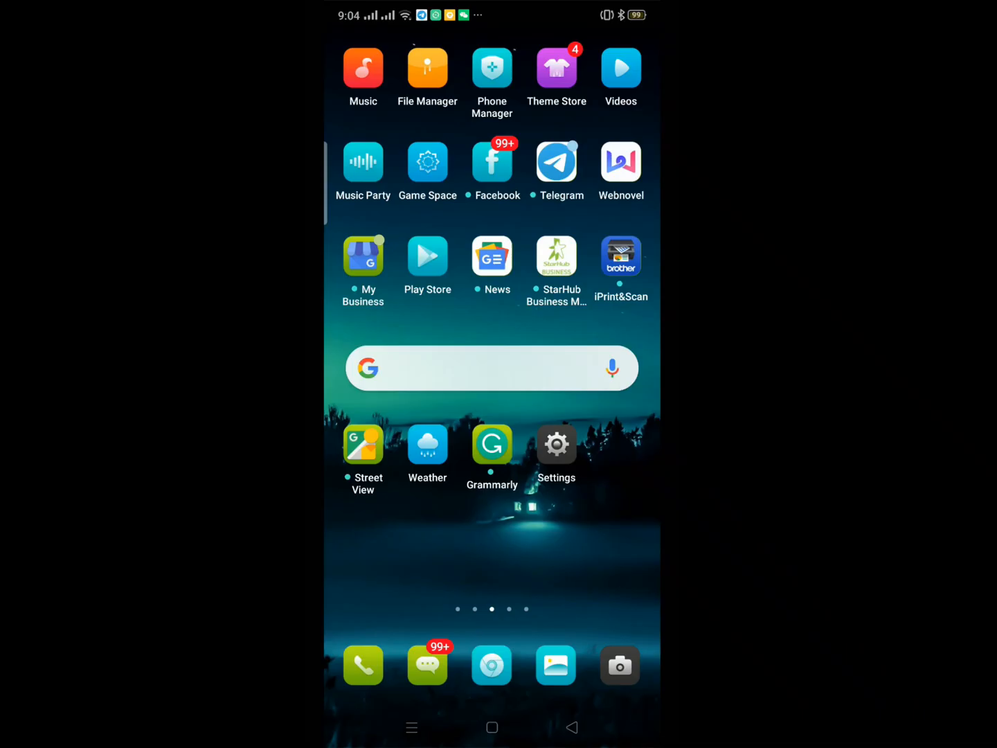
# Step: Search the Play Store for 'camscanner' to reach the CamScanner listing
pyautogui.click(426, 256)
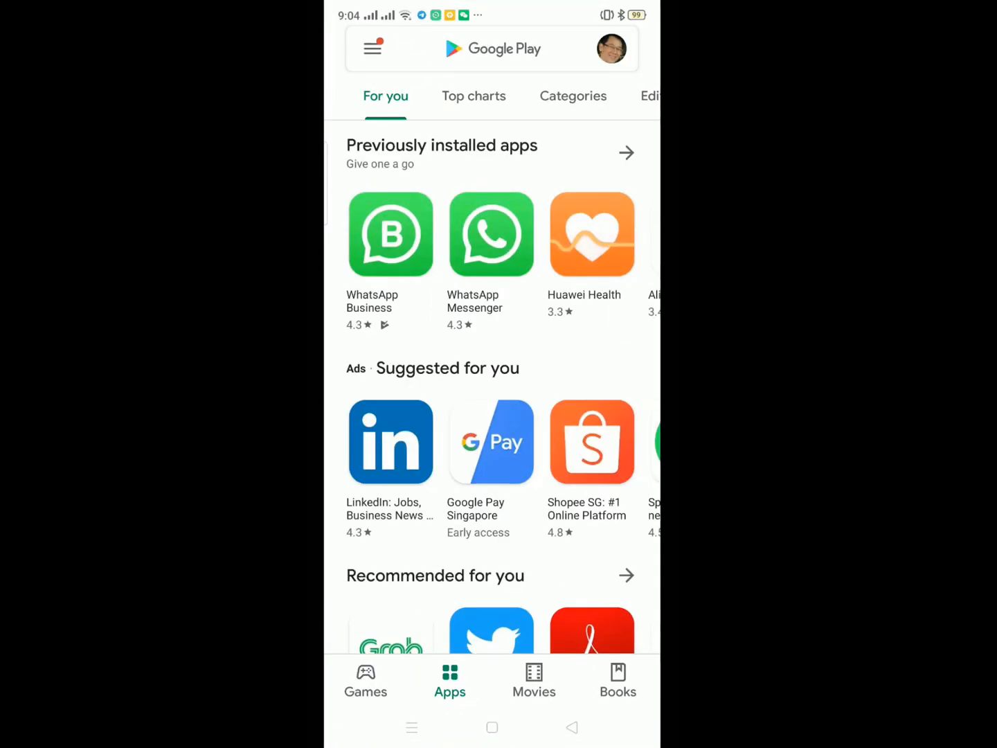
pyautogui.click(485, 48)
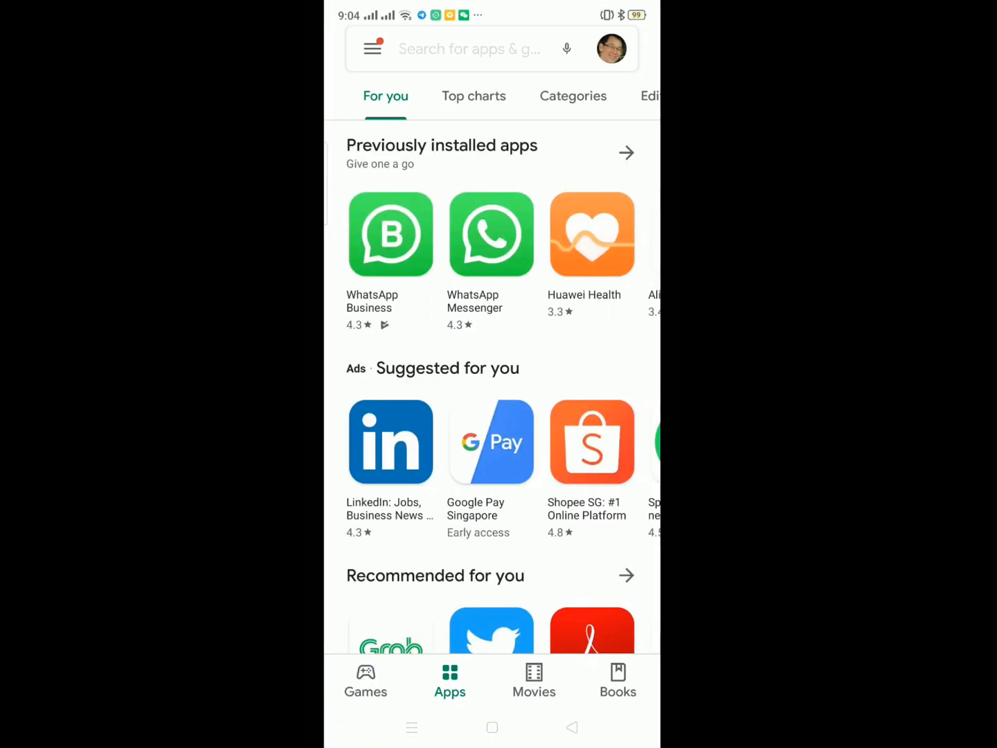
pyautogui.click(470, 48)
pyautogui.write('cam')
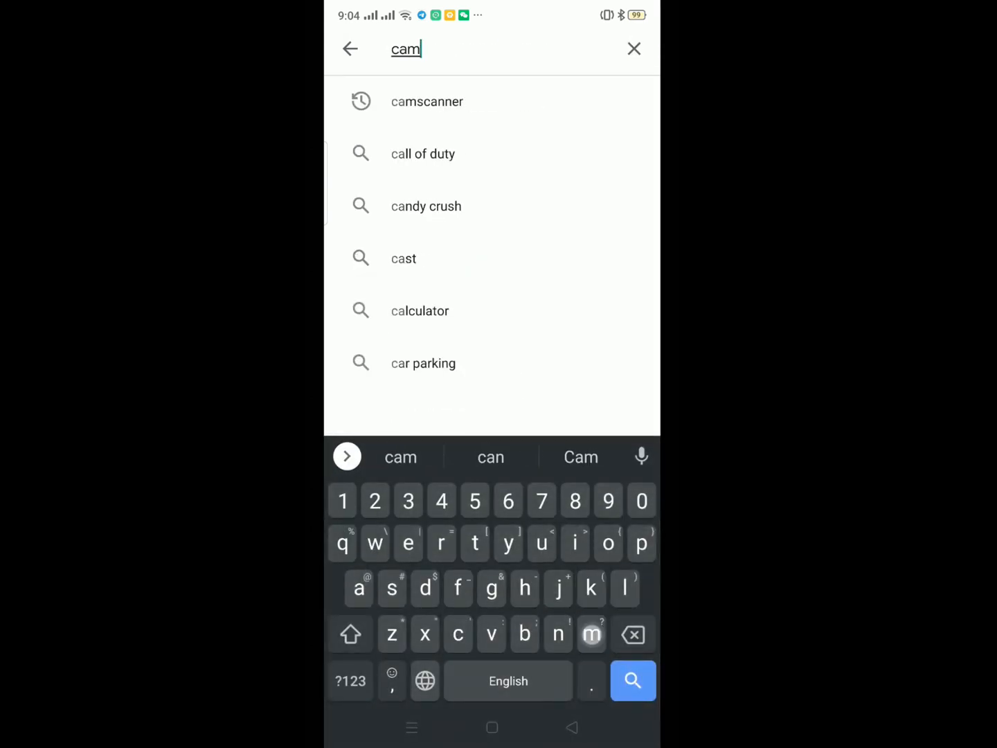
pyautogui.write('sca')
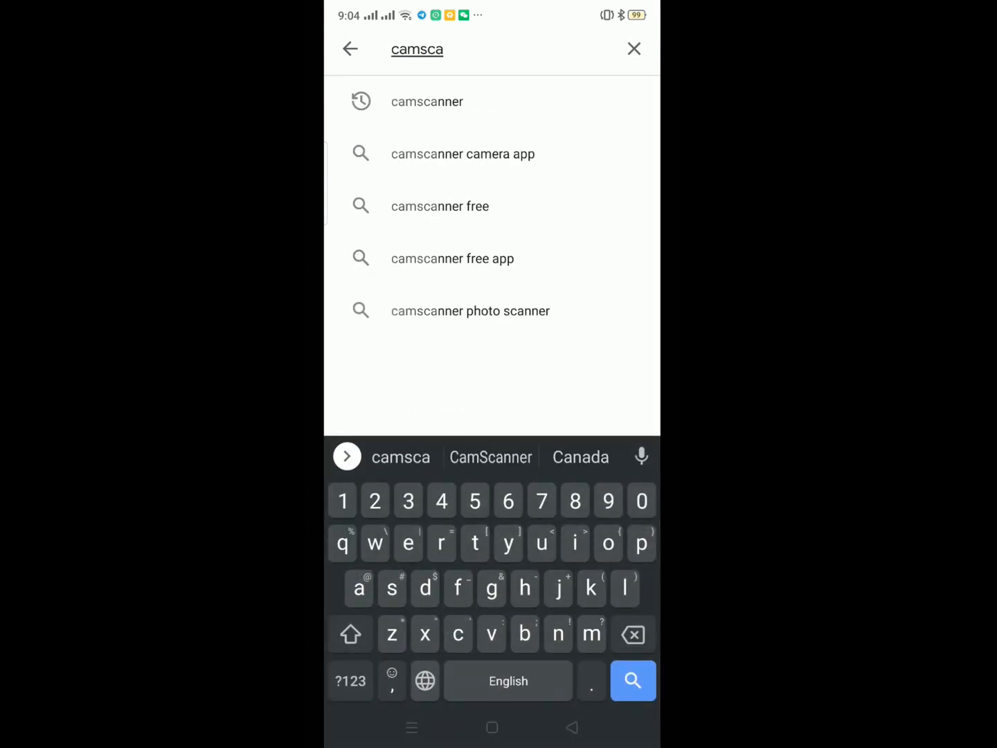
pyautogui.write('nner')
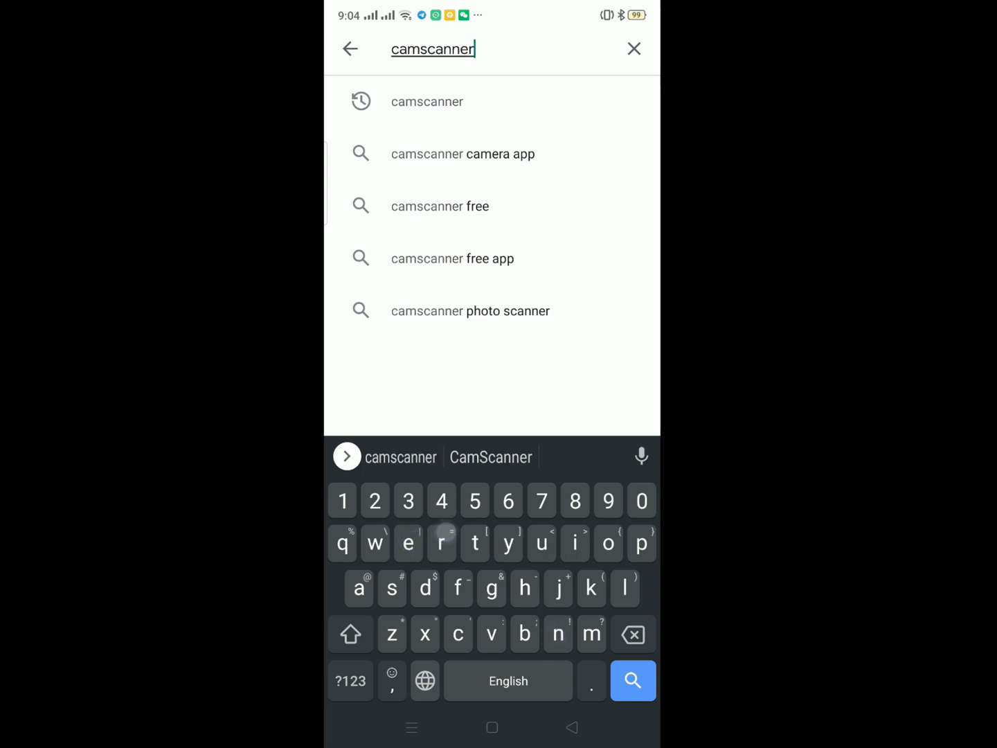
pyautogui.click(632, 681)
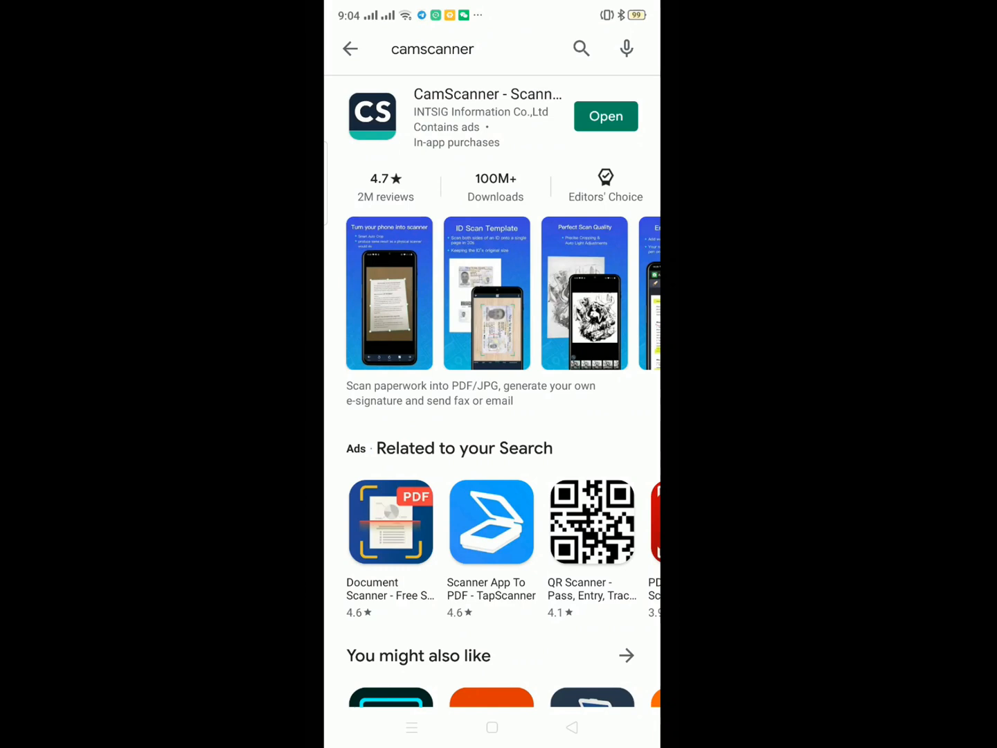
# Step: Launch CamScanner, dismiss the What's New notice and leave for WhatsApp Business
pyautogui.click(605, 116)
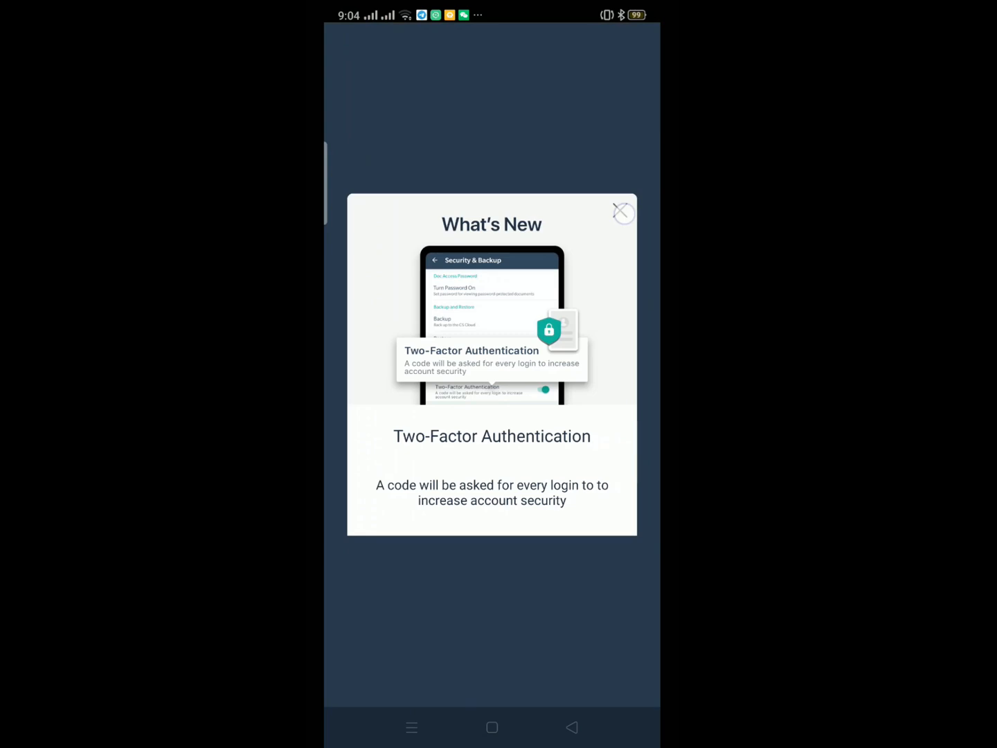
pyautogui.click(623, 212)
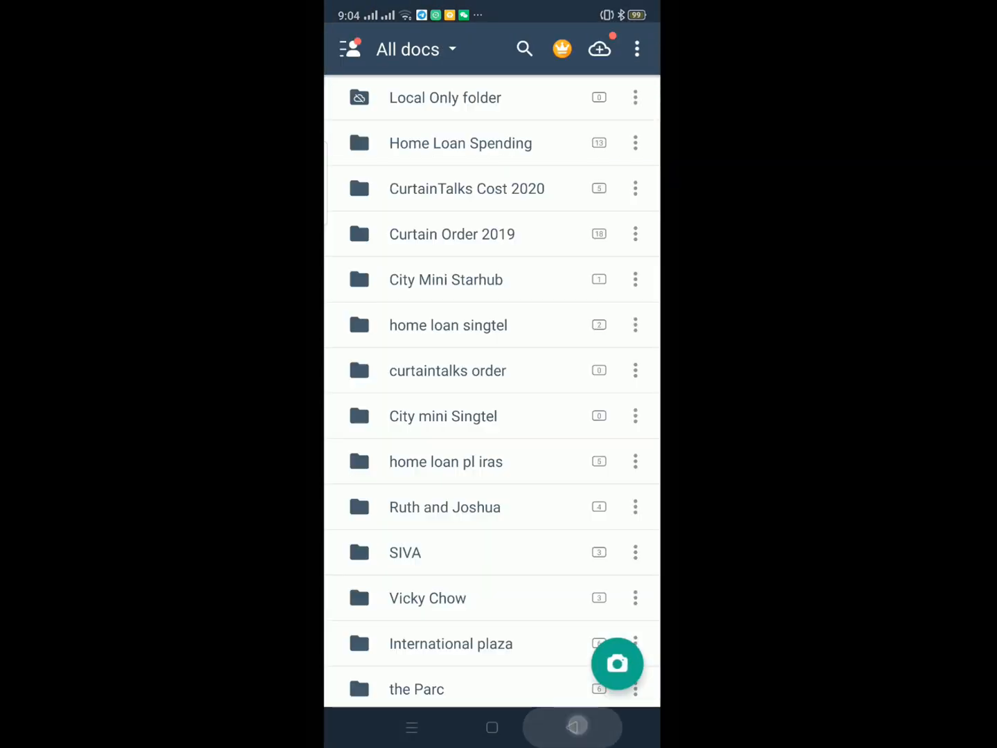
pyautogui.click(491, 727)
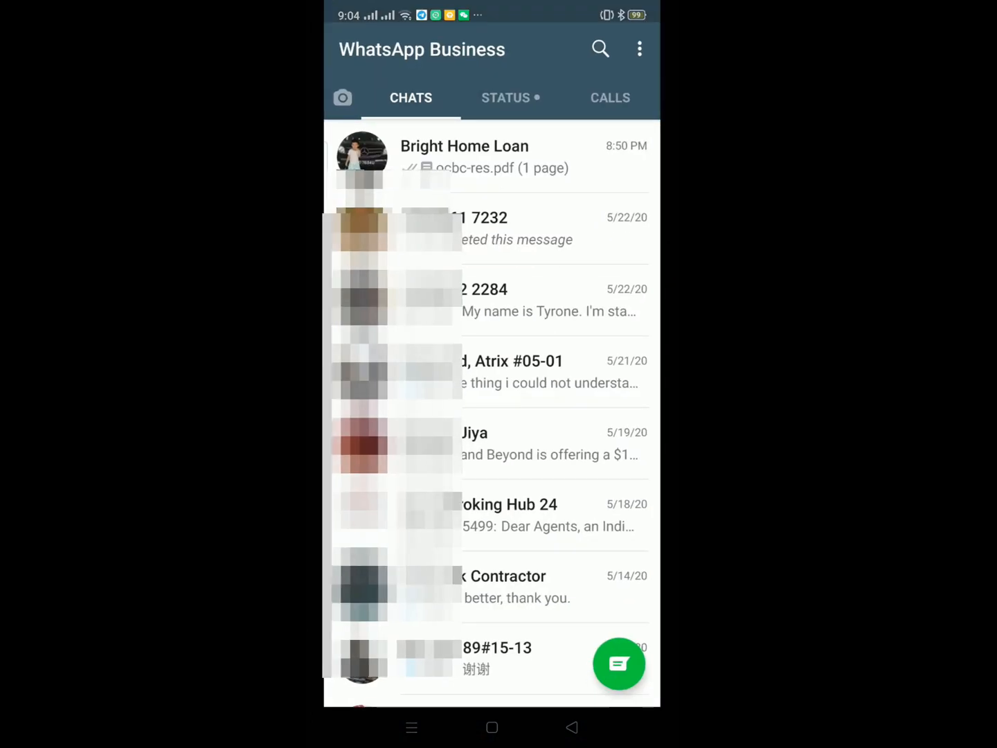
# Step: Open the home loan chat holding the ocbc-res PDF
pyautogui.click(464, 155)
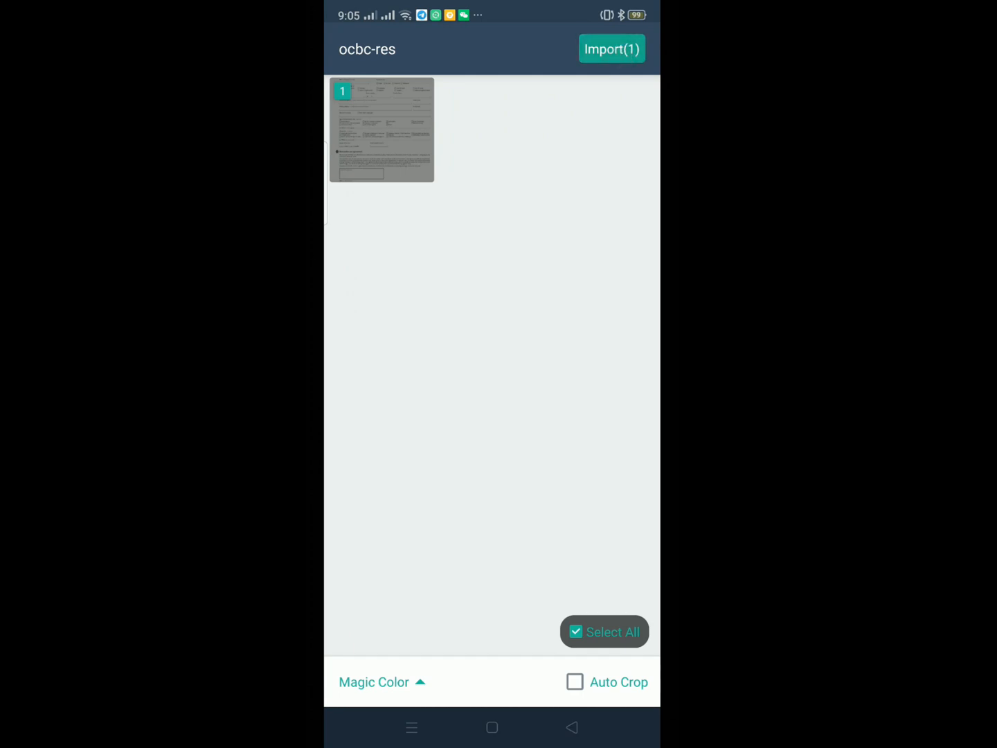
# Step: Import the one-page ocbc-res PDF, view it full size and show its Mark options
pyautogui.click(612, 49)
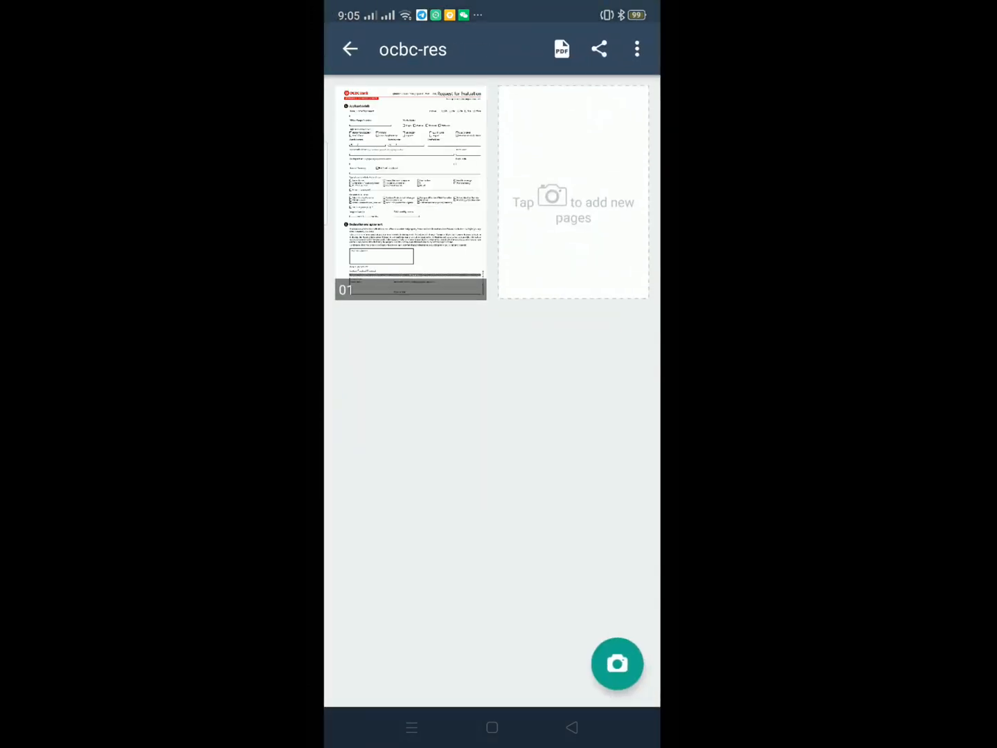
pyautogui.click(410, 191)
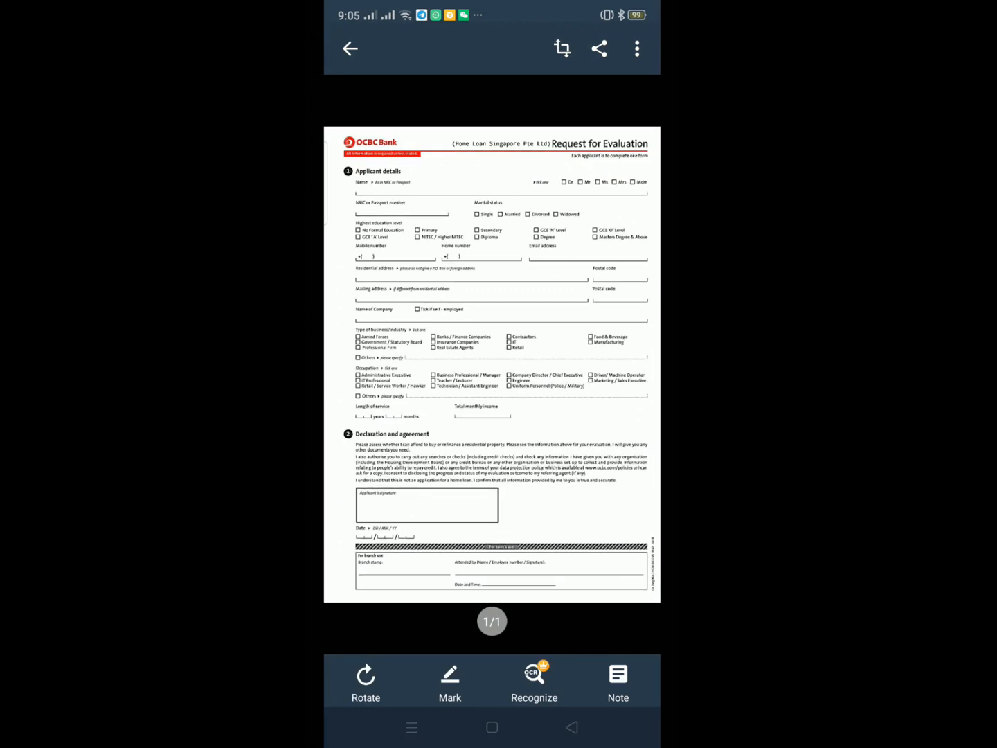
pyautogui.click(449, 683)
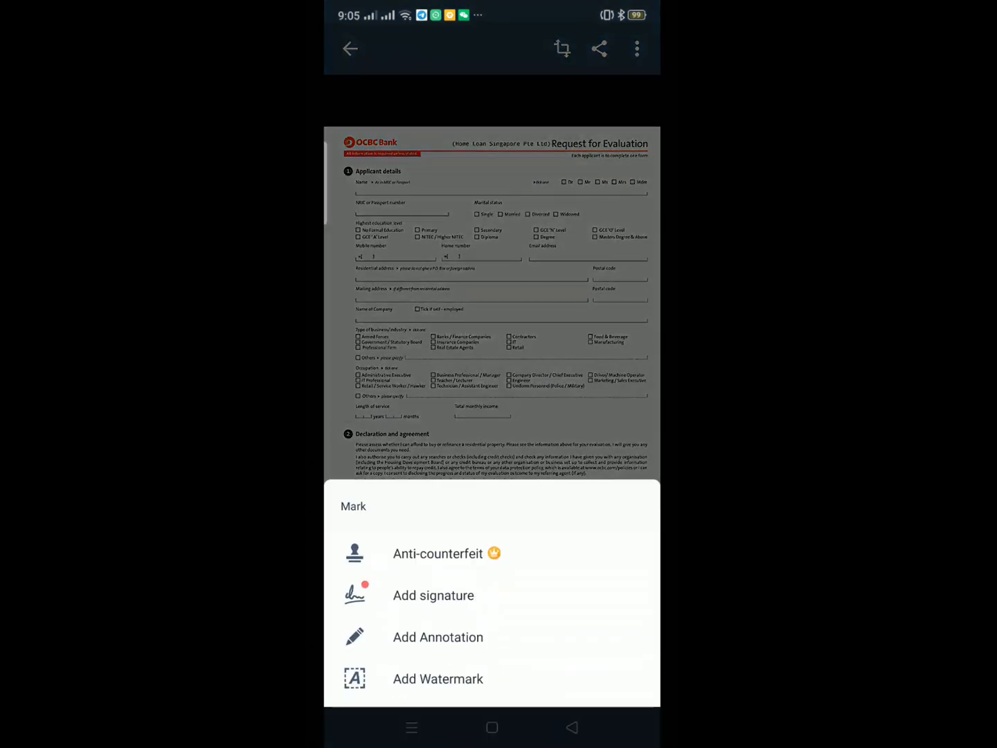
# Step: Add a new signature template by scanning a handwritten signature with the camera
pyautogui.click(432, 595)
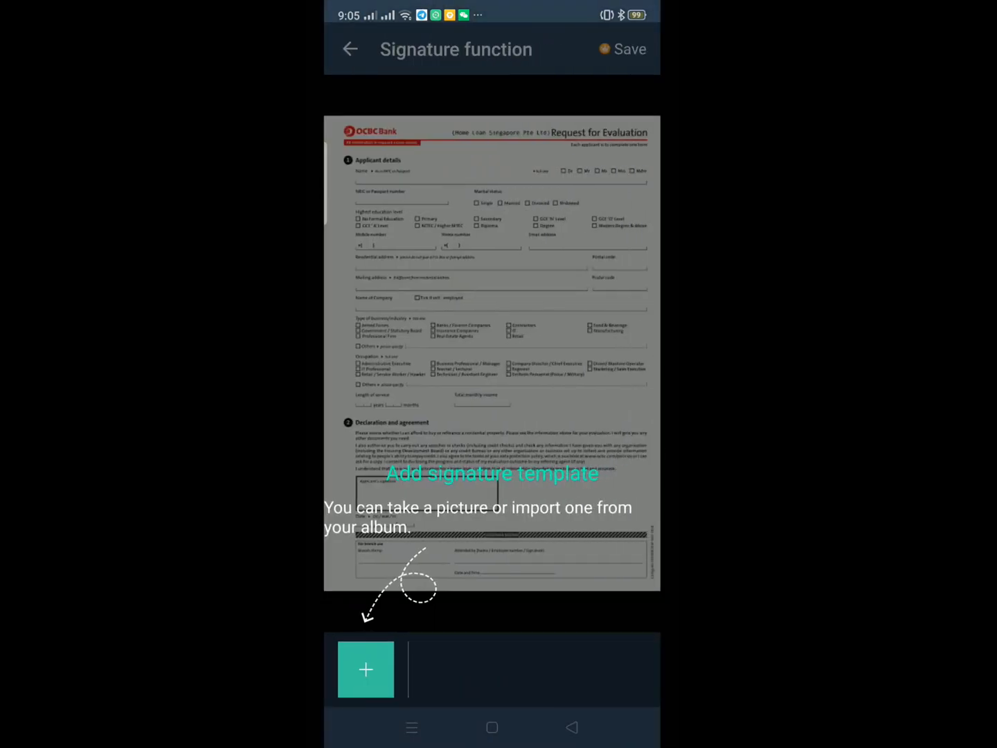
pyautogui.click(365, 670)
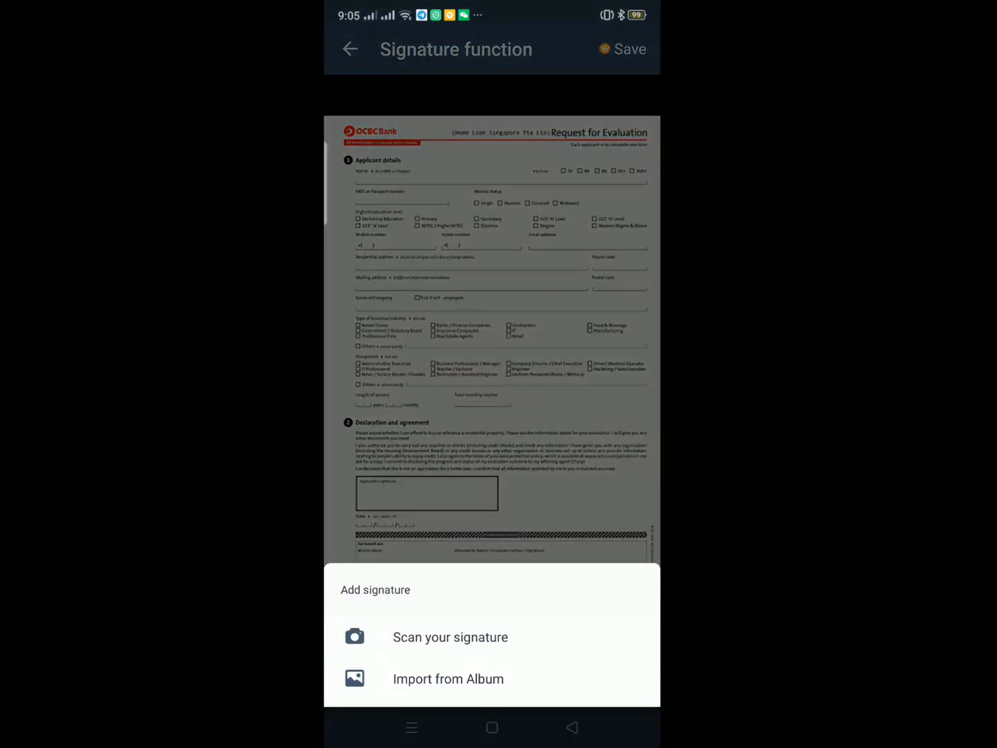
pyautogui.click(450, 636)
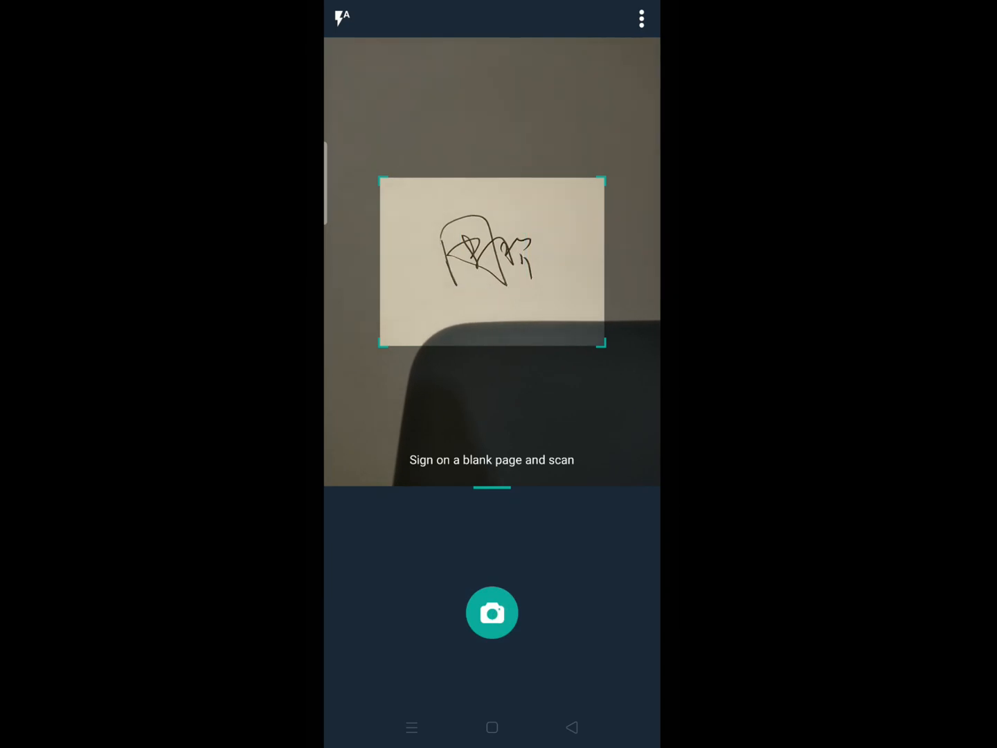
pyautogui.click(492, 612)
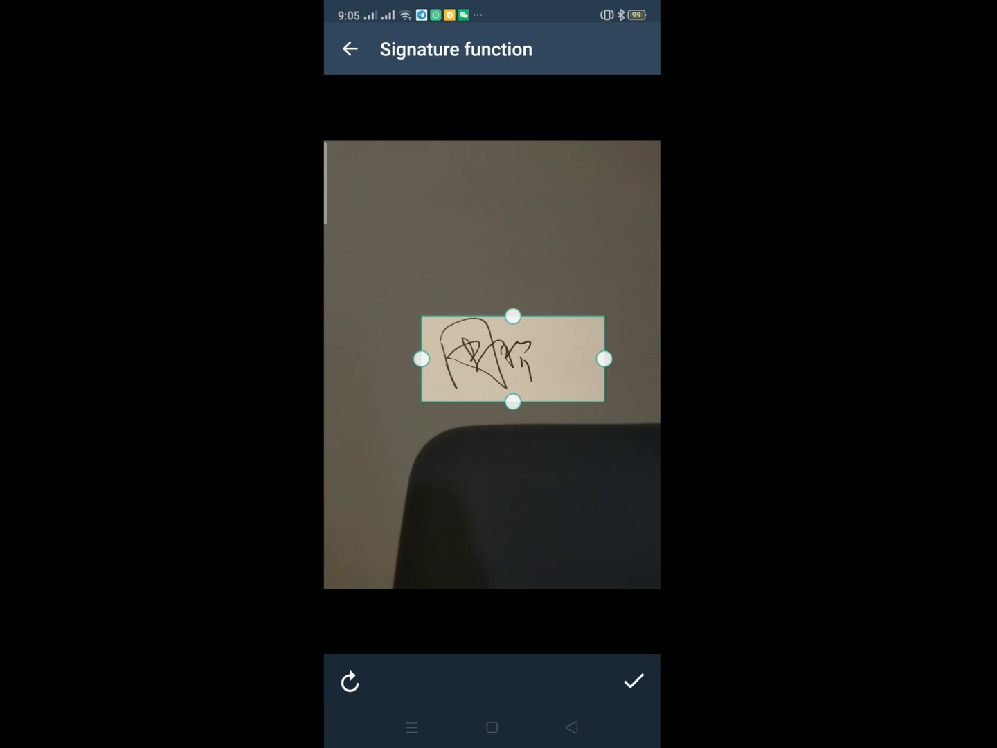
# Step: Accept the cropped signature and acknowledge the privacy notice before placing it
pyautogui.click(633, 682)
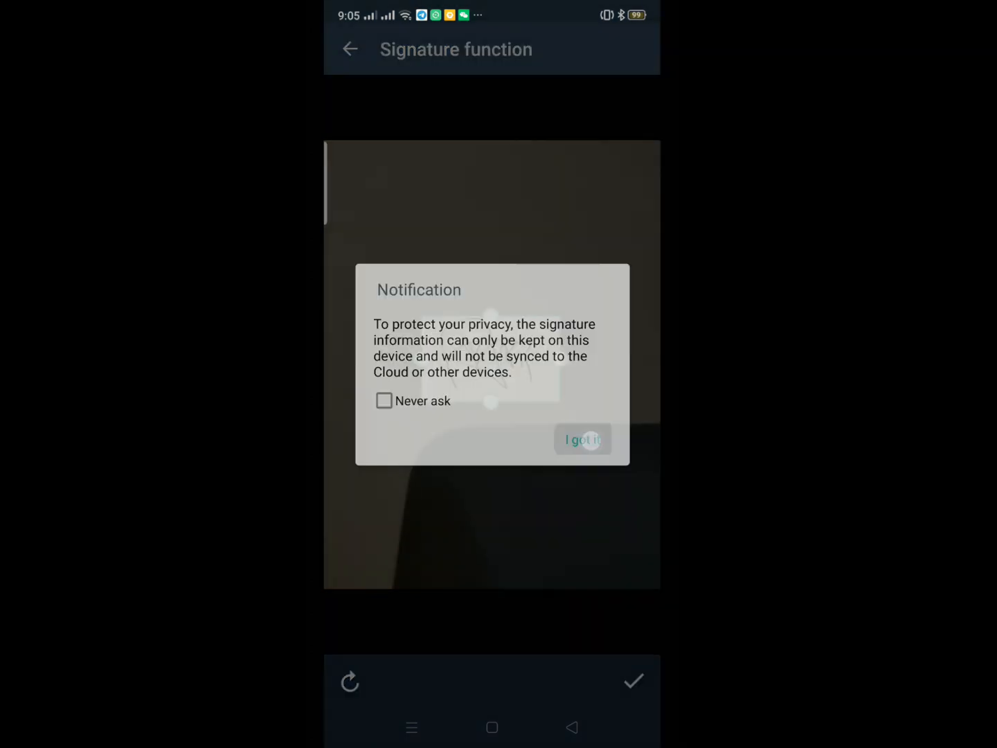
pyautogui.click(582, 439)
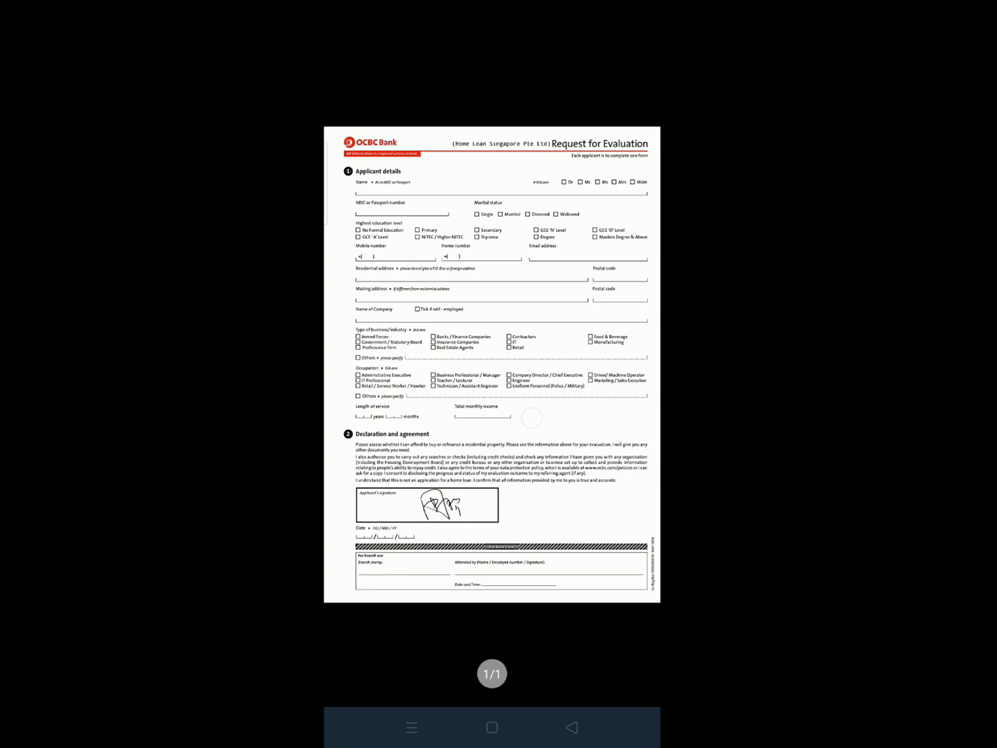
# Step: Share the signed document as a PDF to Gmail and start typing the recipient
pyautogui.click(598, 48)
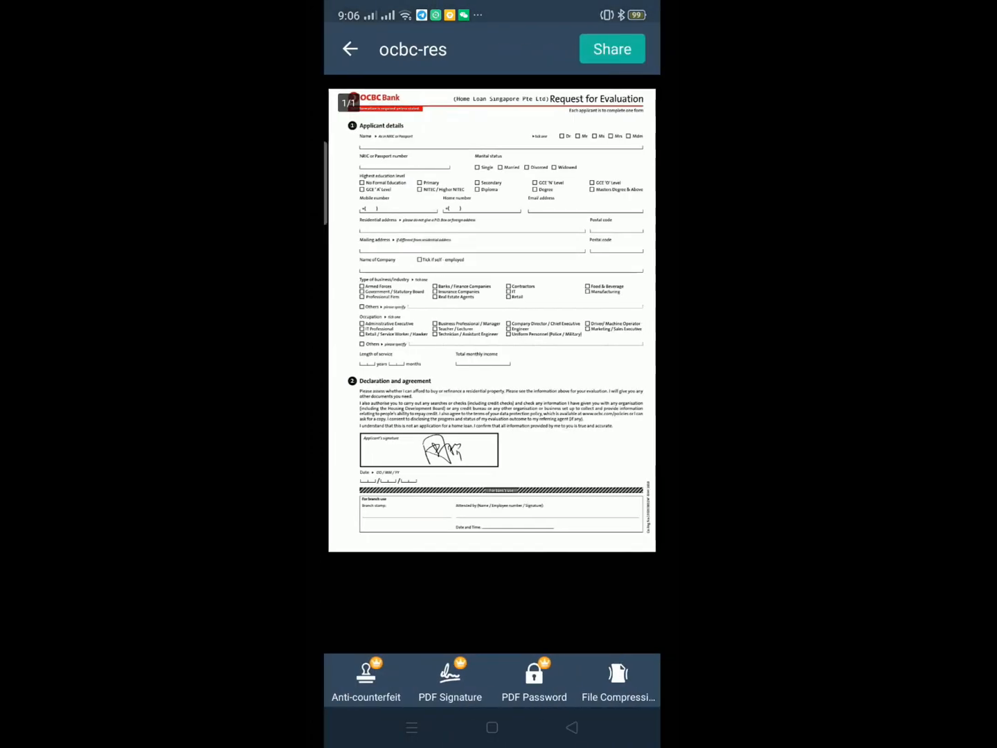
pyautogui.click(612, 48)
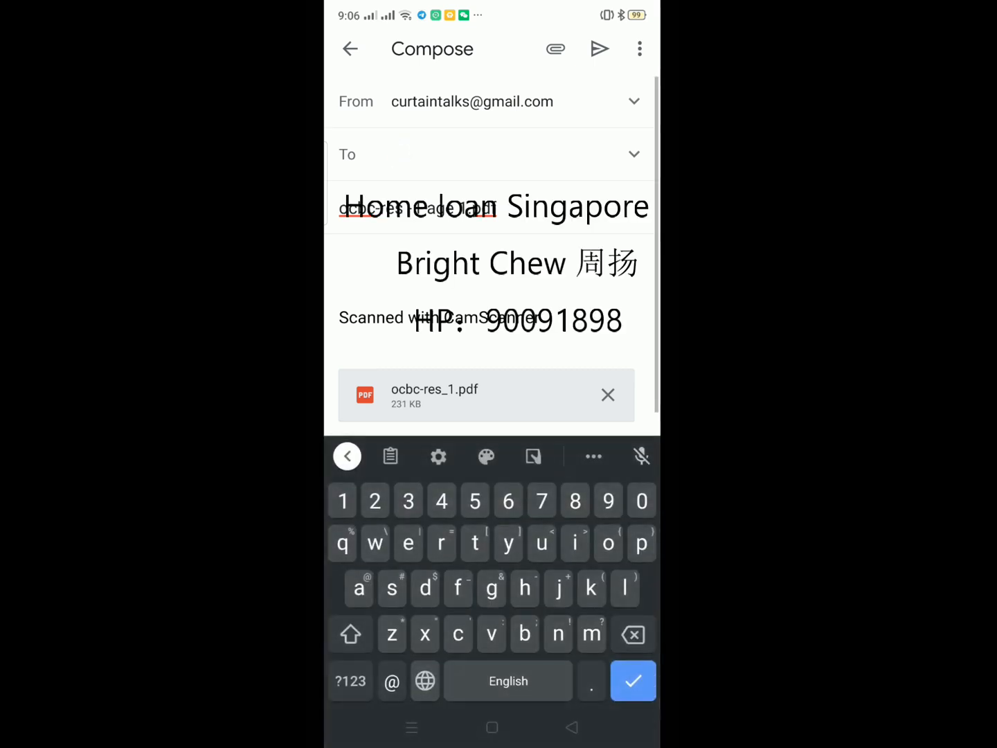
pyautogui.write('b')
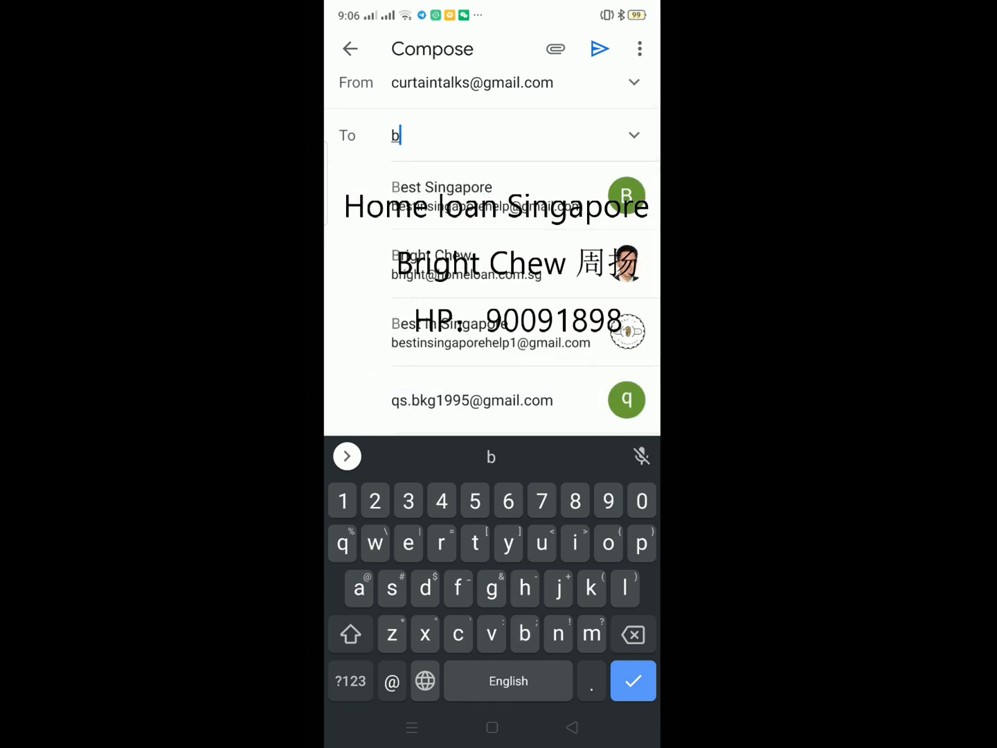